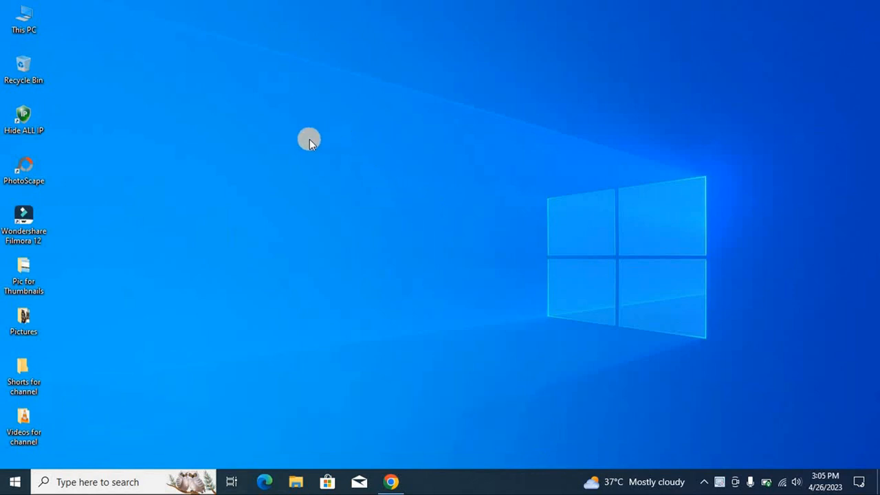
pyautogui.moveTo(135, 131)
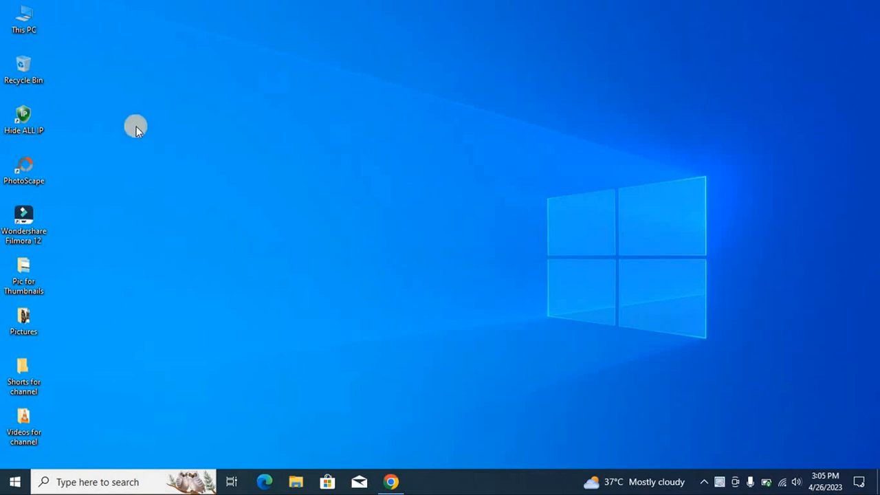
pyautogui.moveTo(28, 121)
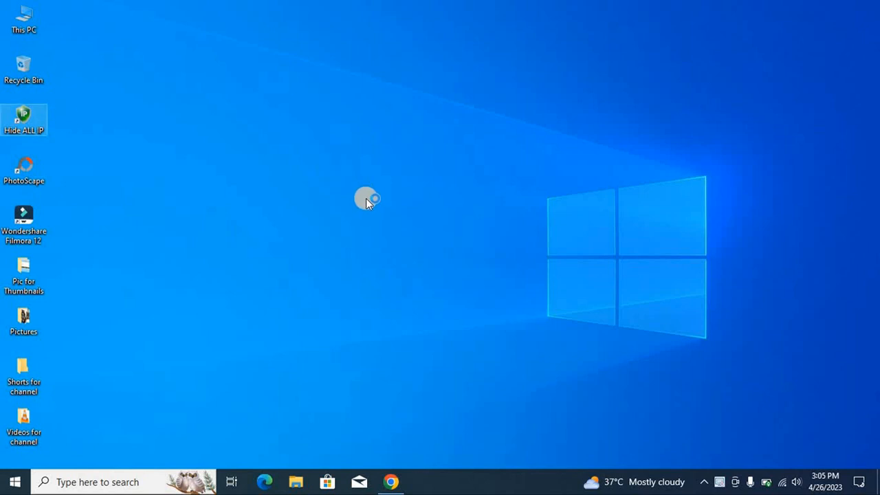
# Step: Launch Hide ALL IP, then Google 'registry finder' in Chrome and open registry-finder.com
pyautogui.doubleClick(24, 120)
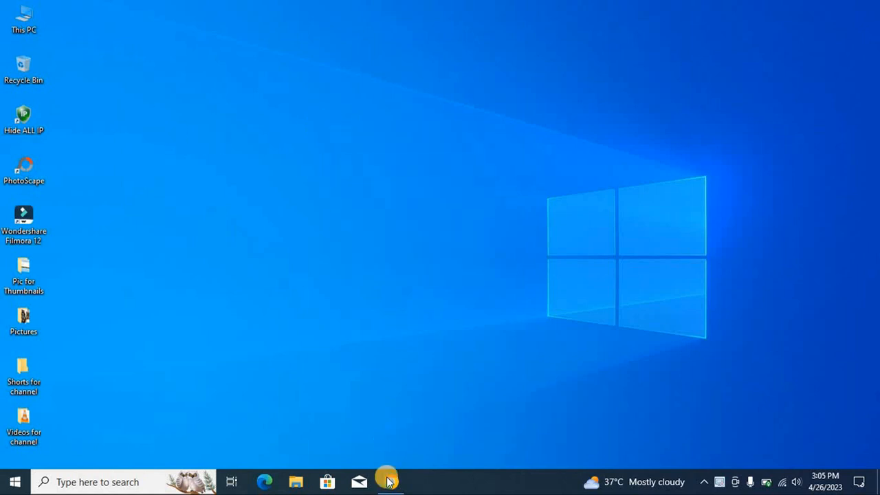
pyautogui.click(391, 482)
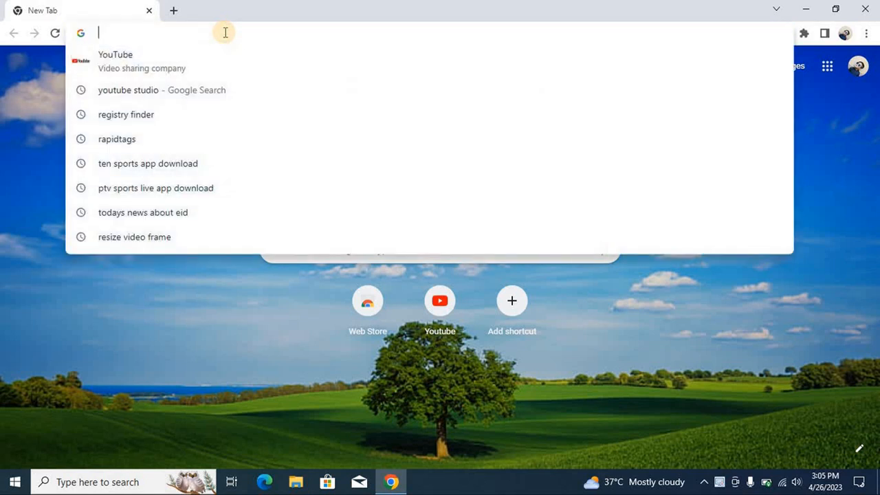
pyautogui.write('registry finder')
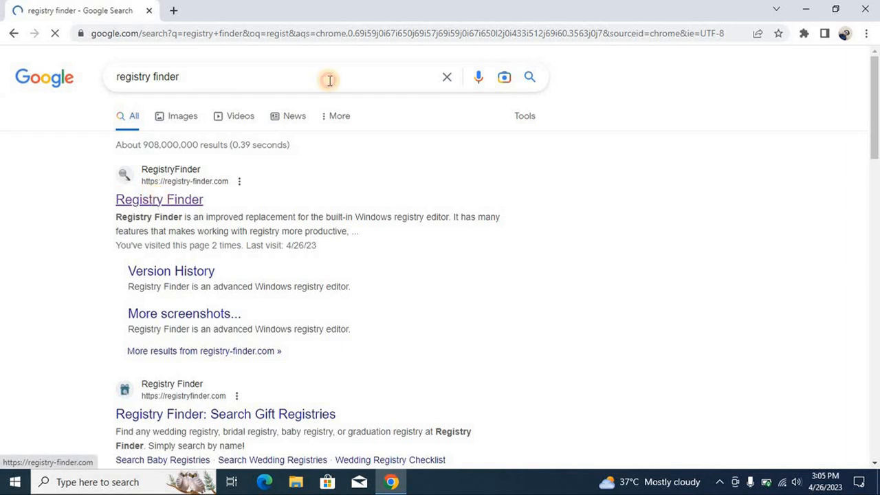
pyautogui.click(158, 199)
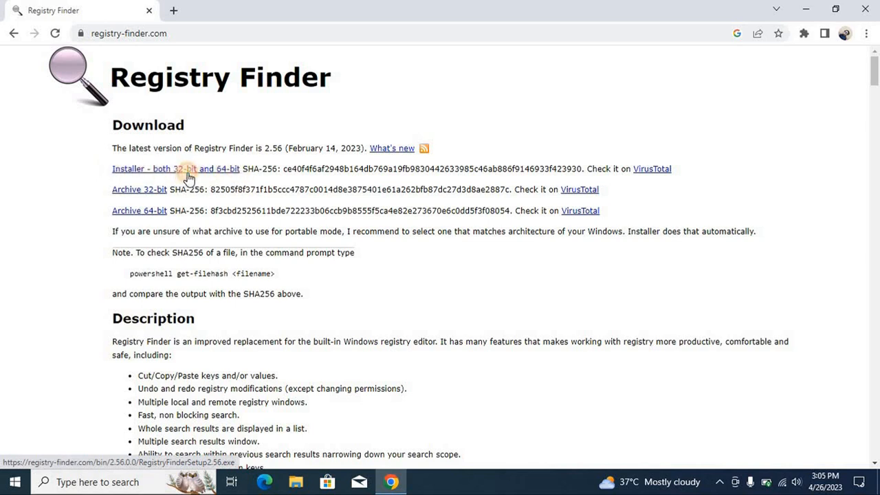
# Step: Download the Registry Finder 2.56 installer (4.90 MB) into a new Downloads\Programs folder
pyautogui.click(176, 168)
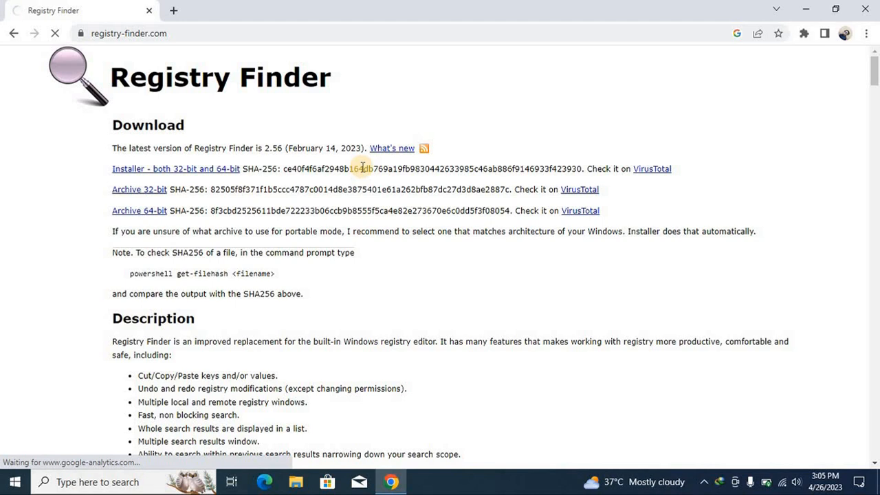
pyautogui.click(176, 169)
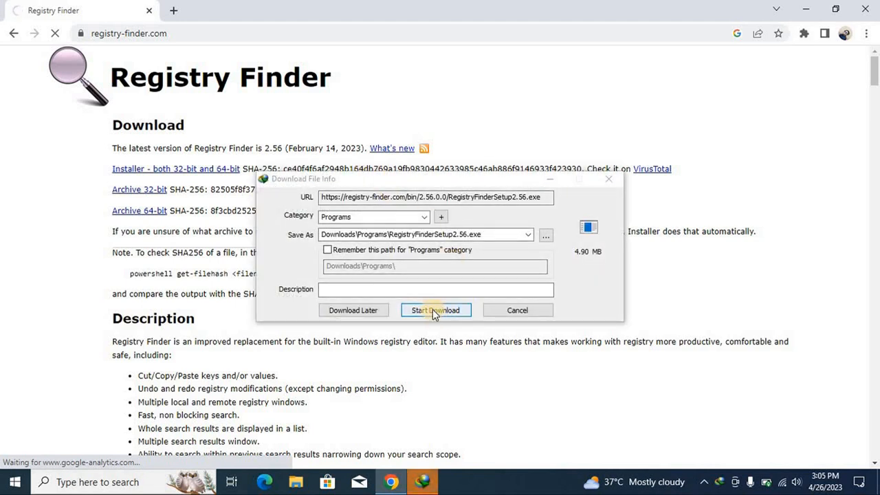
pyautogui.click(435, 310)
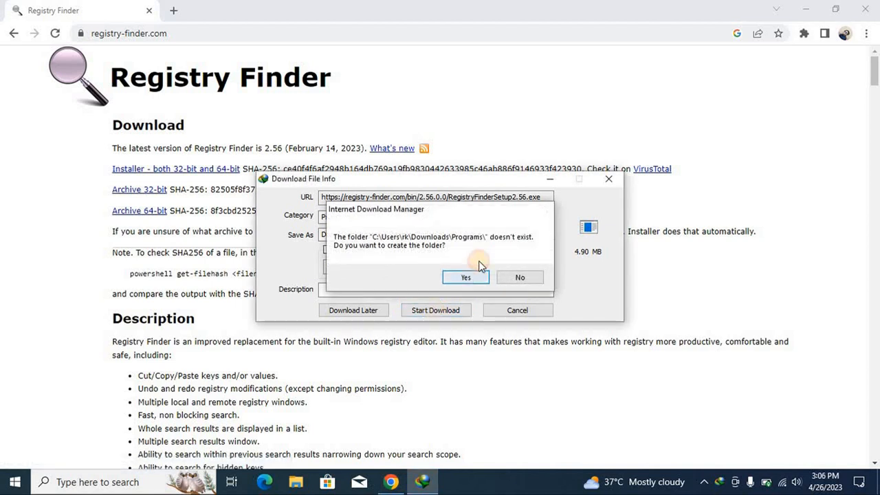
pyautogui.click(465, 277)
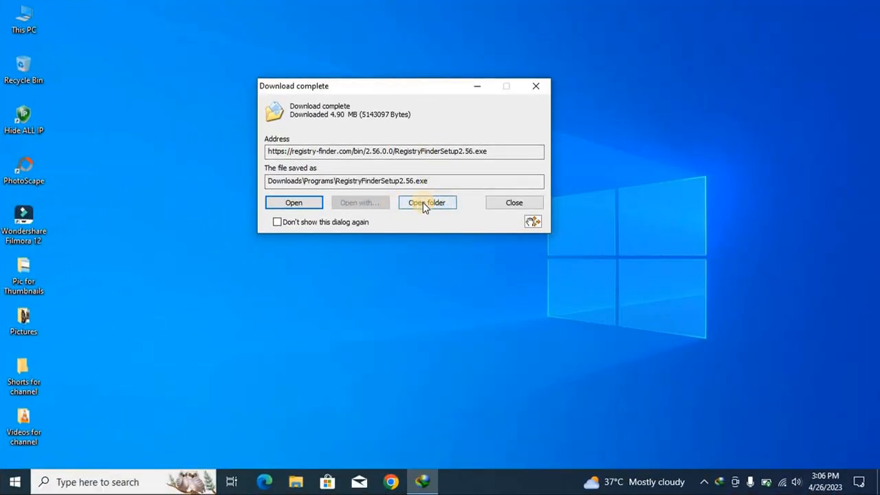
# Step: Install RegistryFinderSetup2.56 at the default location with a desktop shortcut, then launch it
pyautogui.click(426, 202)
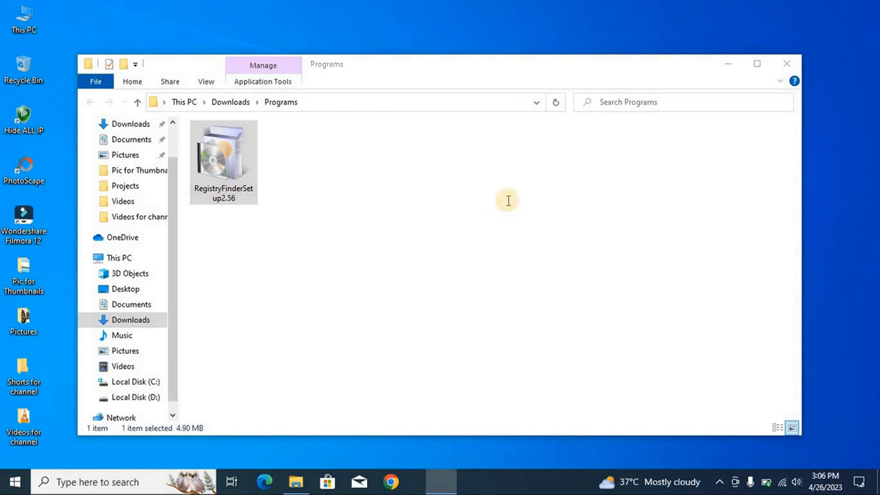
pyautogui.doubleClick(223, 158)
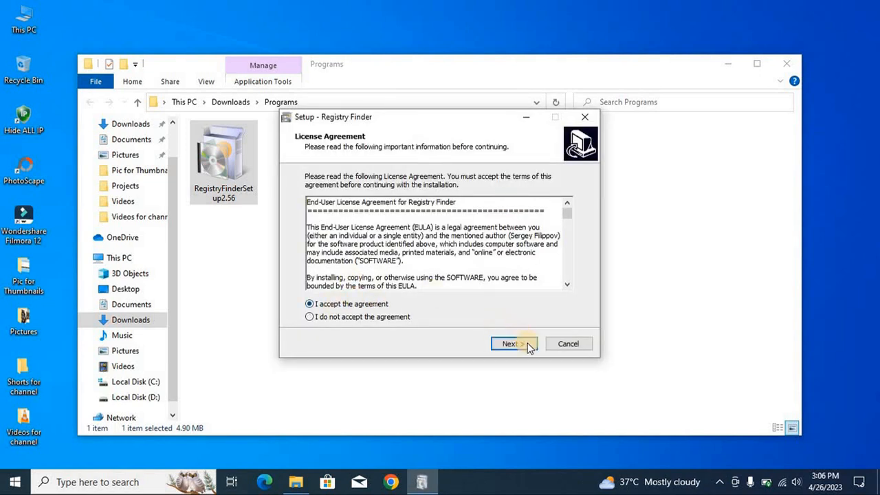
pyautogui.click(510, 343)
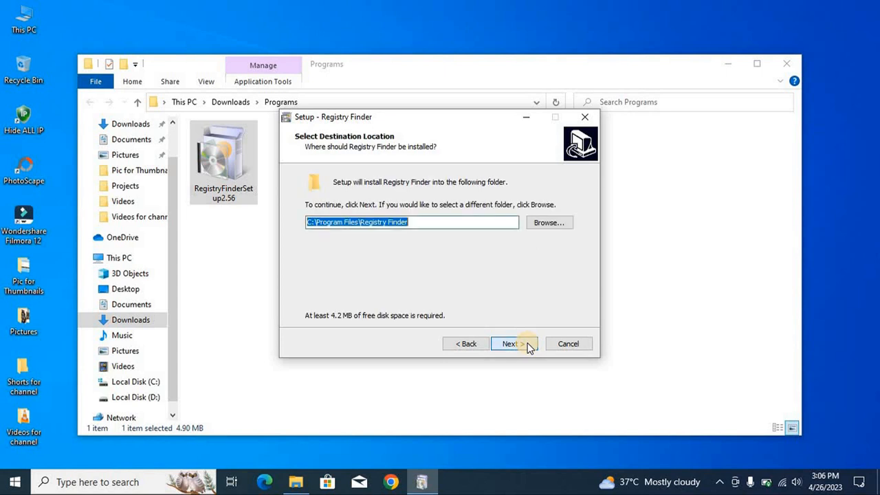
pyautogui.click(511, 343)
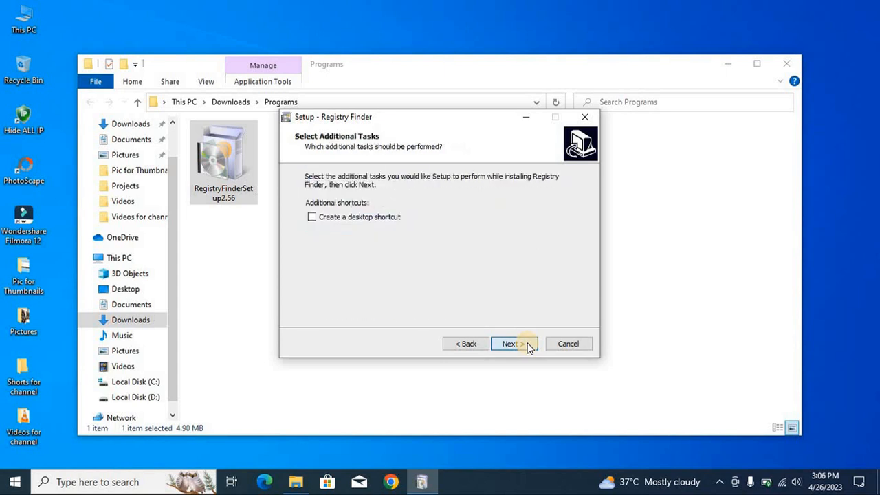
pyautogui.click(313, 216)
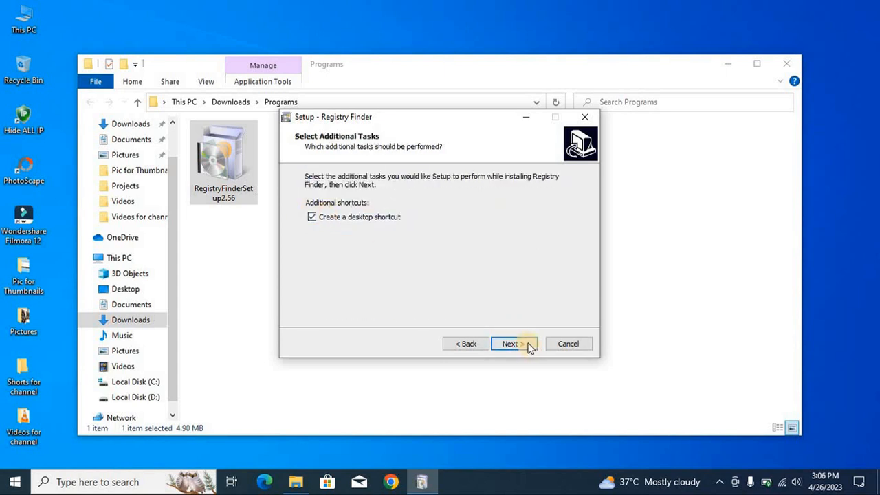
pyautogui.click(510, 344)
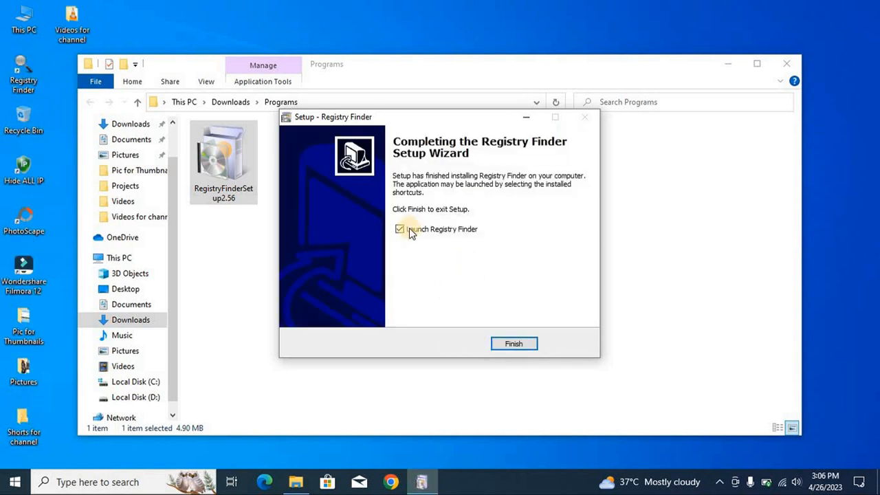
pyautogui.moveTo(473, 241)
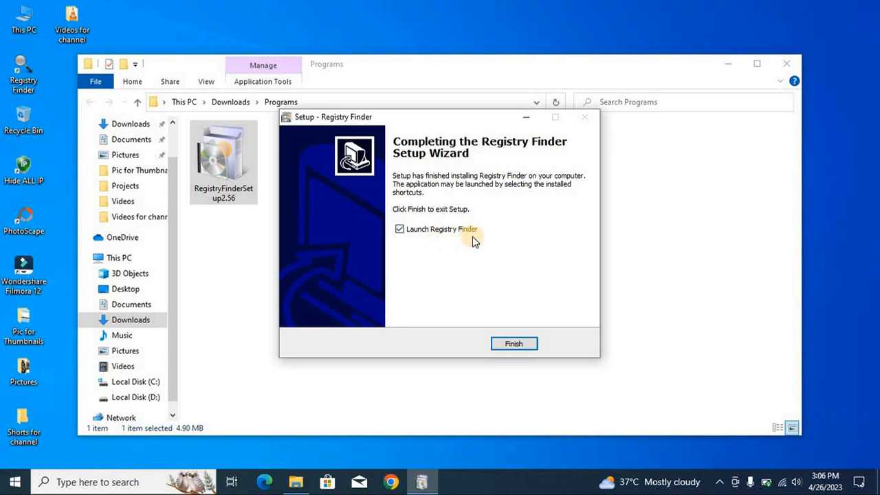
pyautogui.click(513, 343)
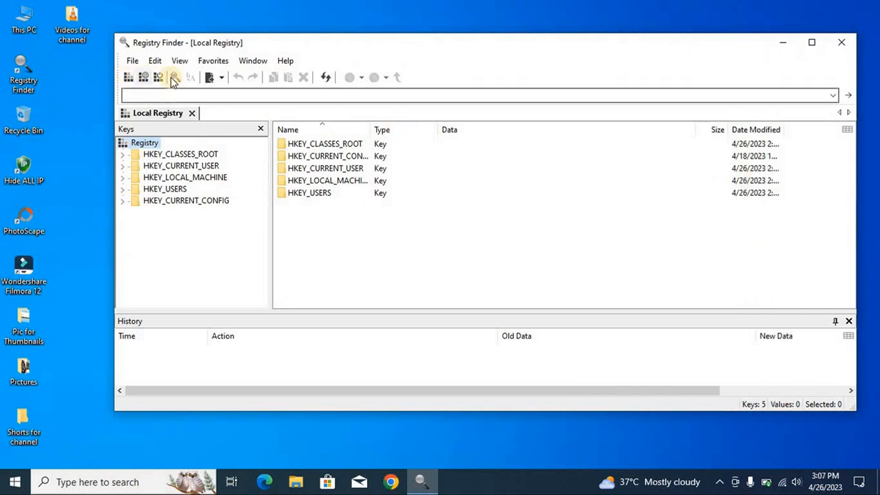
pyautogui.moveTo(174, 77)
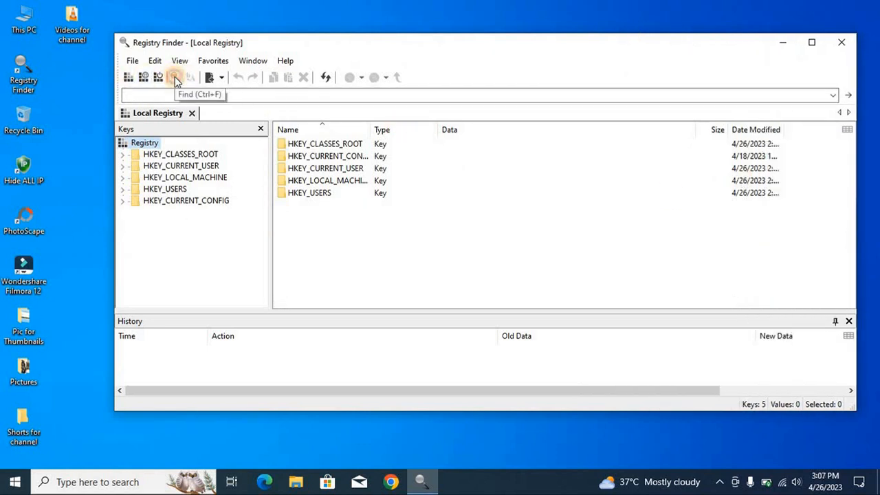
# Step: Search the whole registry for 'hideallip', returning 21 matching keys, values and data
pyautogui.click(174, 77)
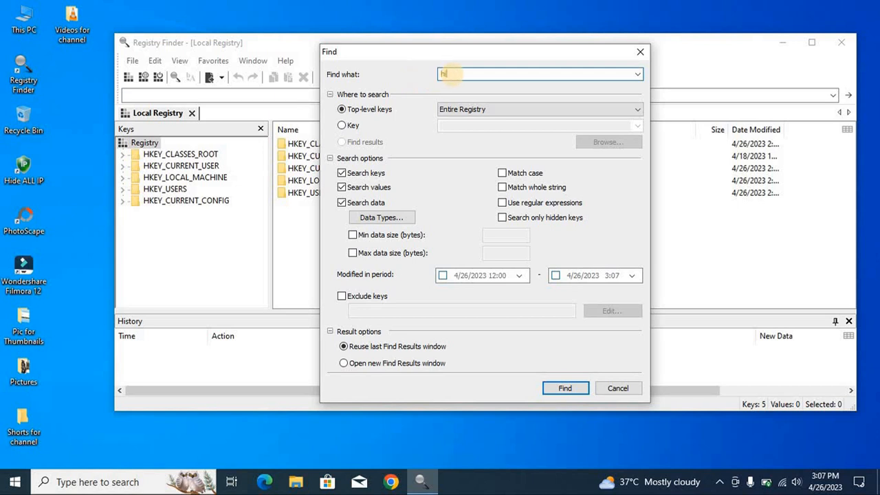
pyautogui.write('ideallip')
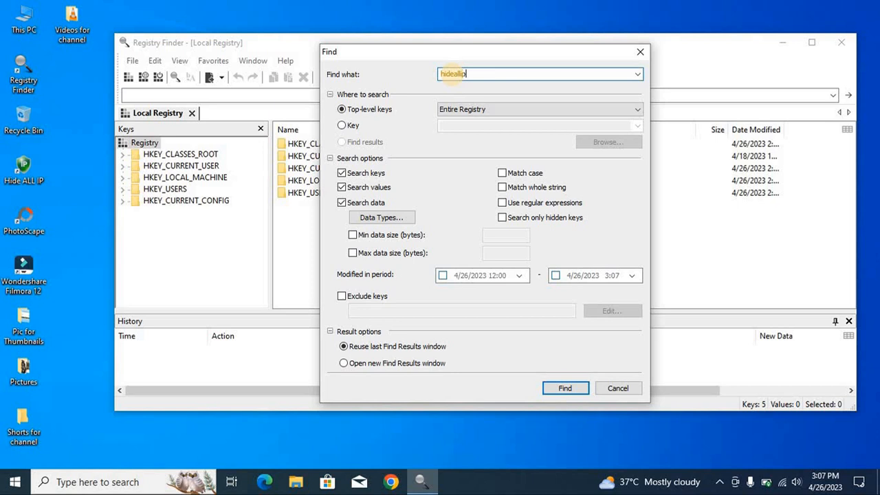
pyautogui.click(565, 387)
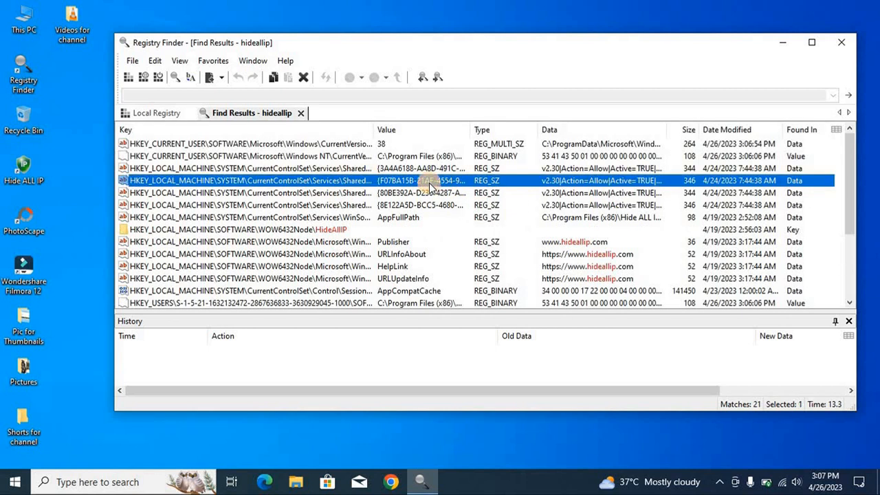
# Step: Export the selected Hide ALL IP matches as a hideallip .reg file on the desktop
pyautogui.doubleClick(421, 180)
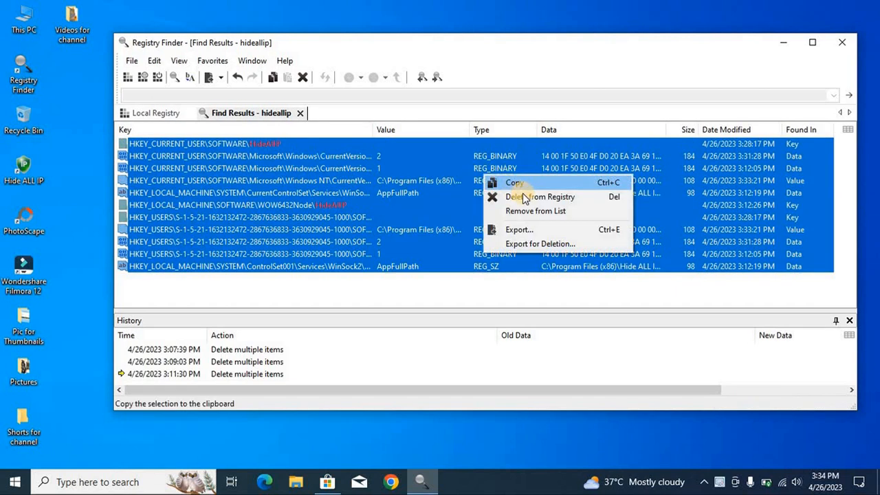
pyautogui.click(514, 182)
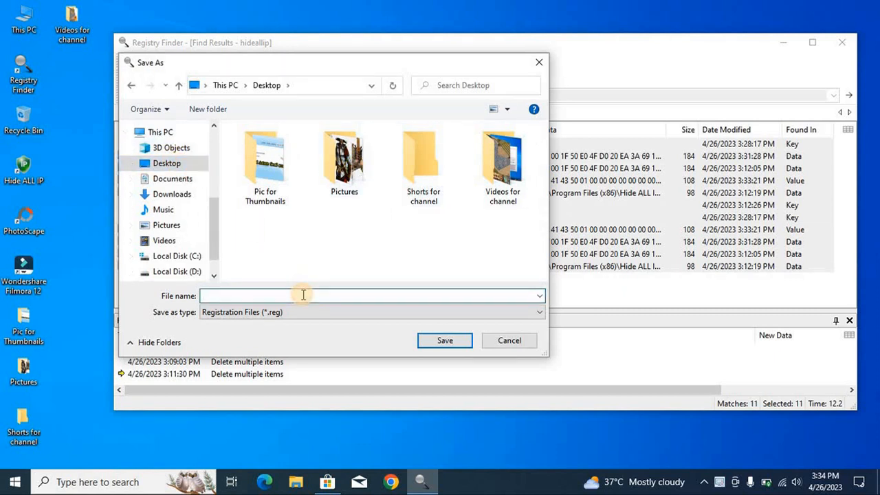
pyautogui.write('hideall')
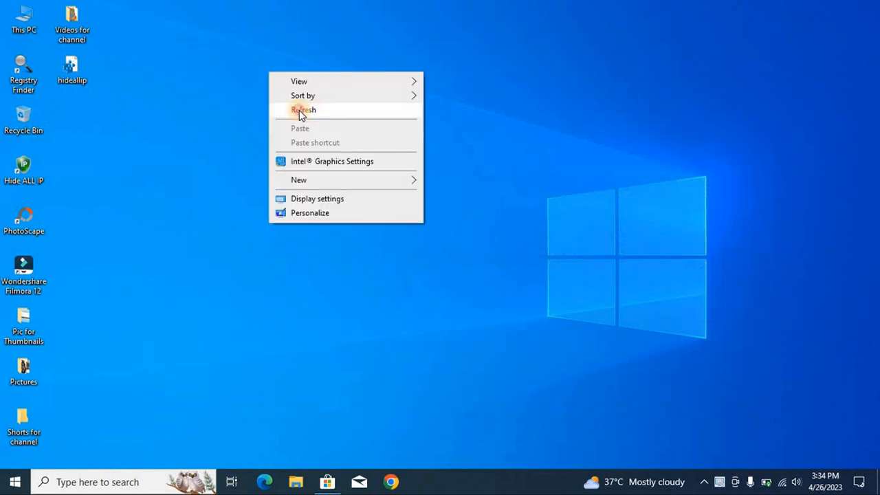
# Step: Merge hideallip.reg from the refreshed desktop into the registry, confirming the warning
pyautogui.click(304, 110)
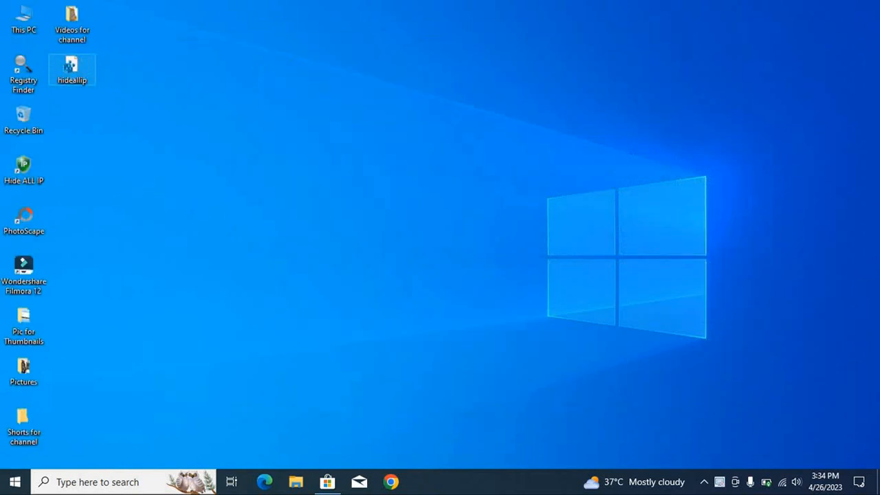
pyautogui.doubleClick(71, 69)
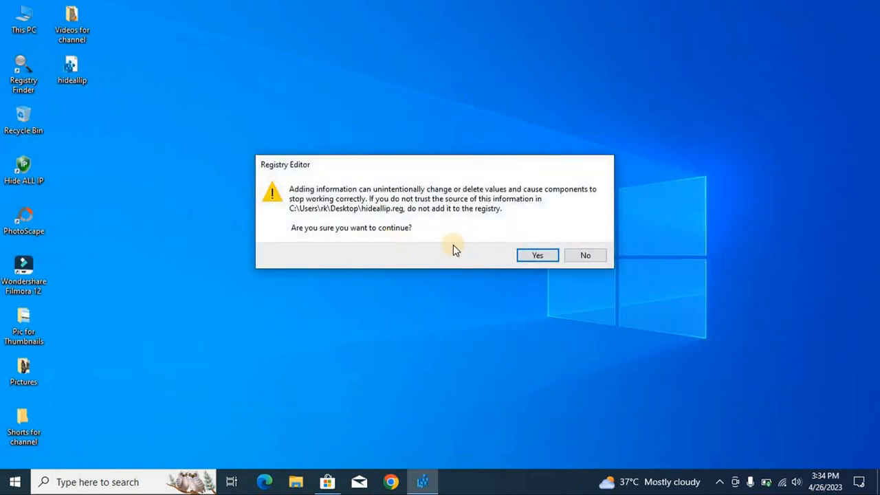
pyautogui.click(537, 255)
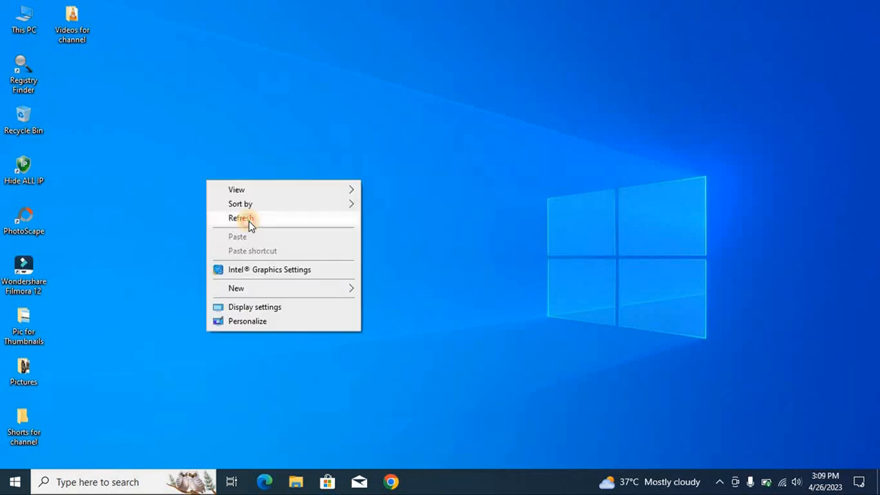
# Step: Run Hide ALL IP as administrator, showing 2 trial days left and a Singapore server
pyautogui.rightClick(23, 167)
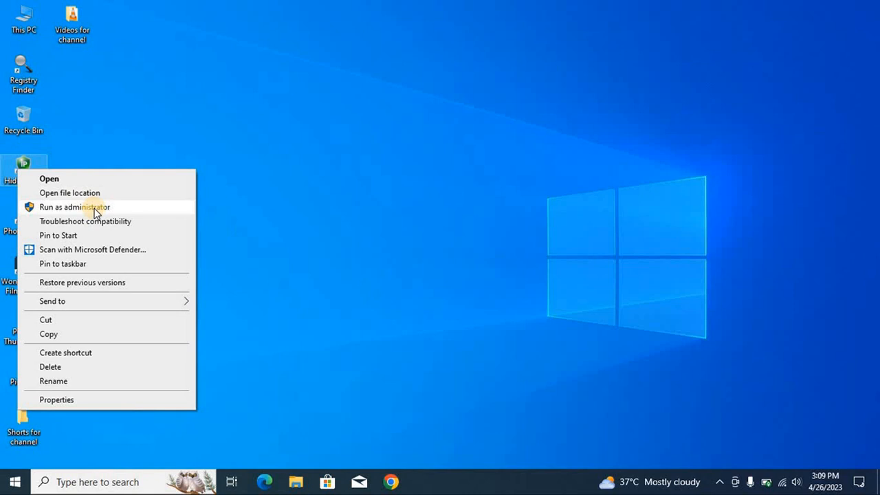
pyautogui.click(75, 207)
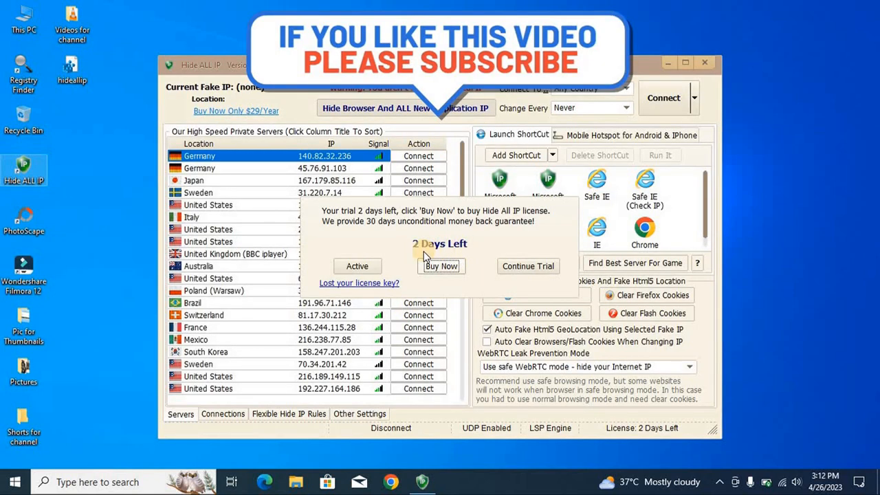
pyautogui.click(418, 168)
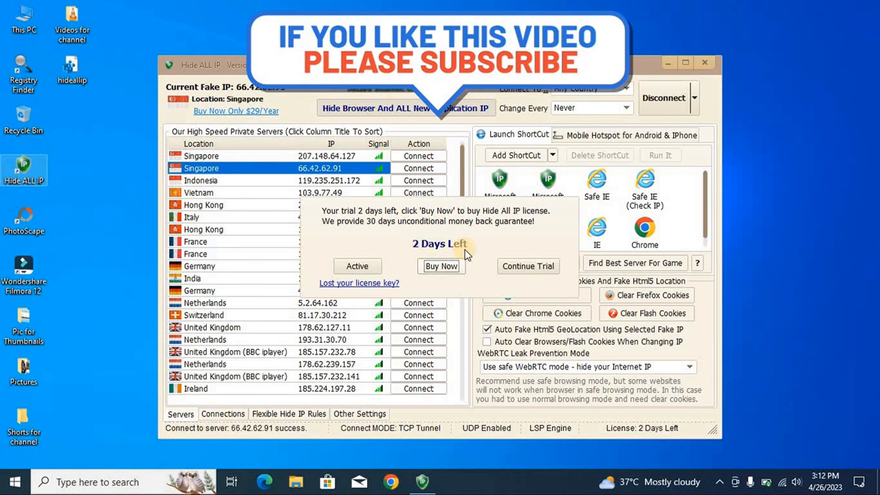